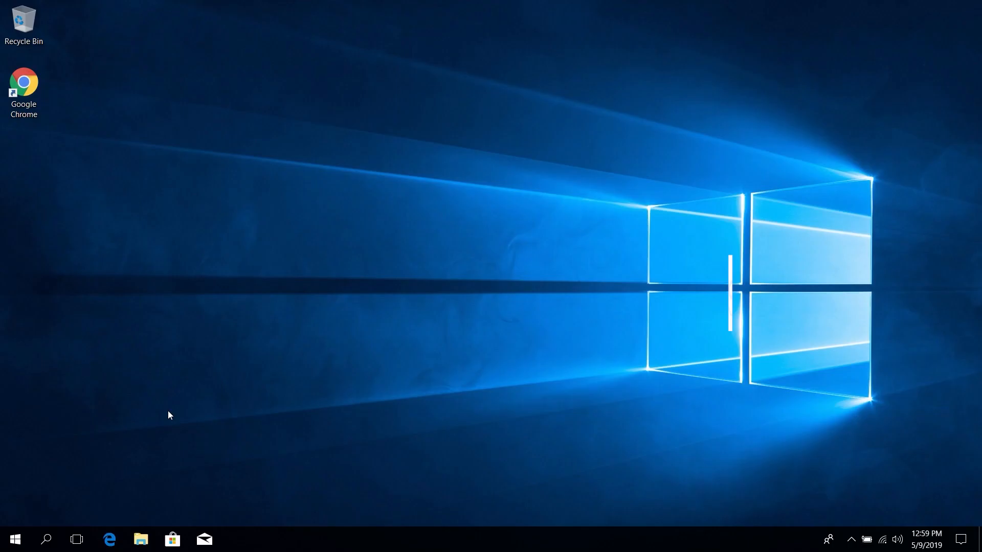
Launch the SupportAssist desktop app from Windows Search
type("su")
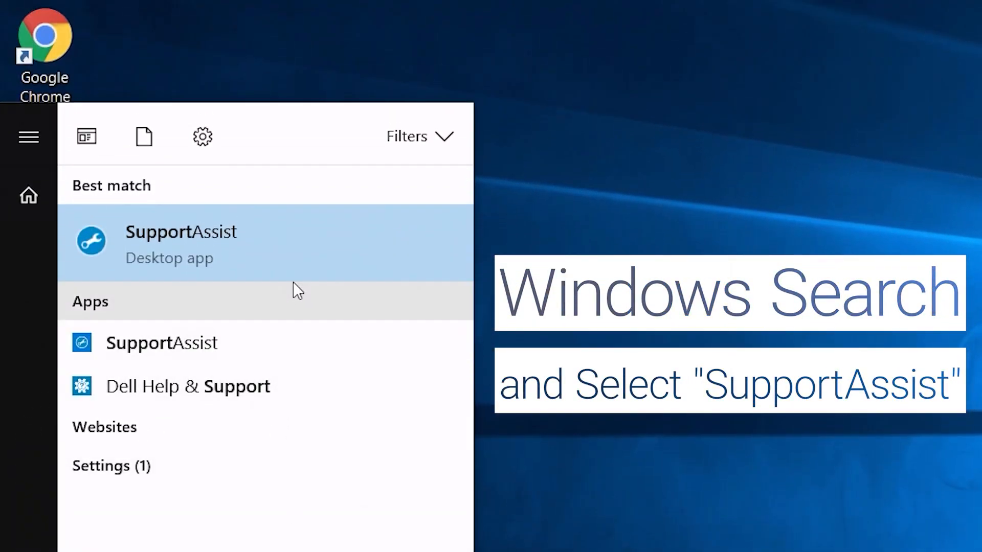
left_click(293, 254)
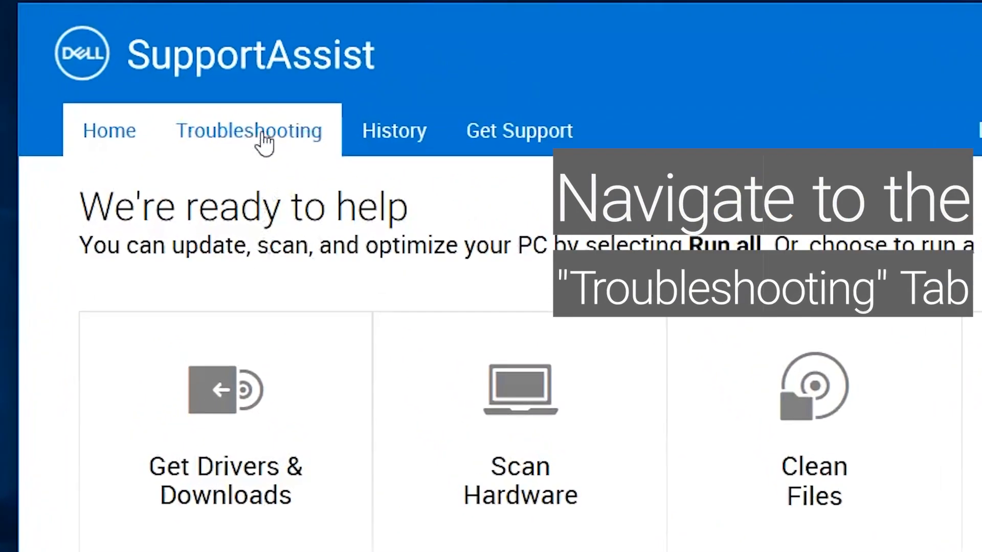
Start the Integrated Webcam camera check from Troubleshooting's specific-hardware section
left_click(250, 131)
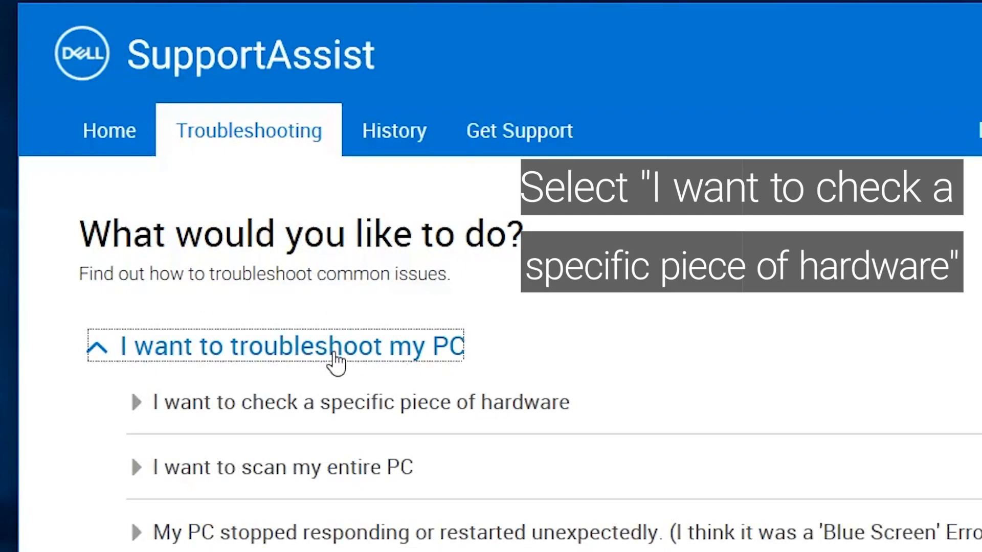
left_click(348, 403)
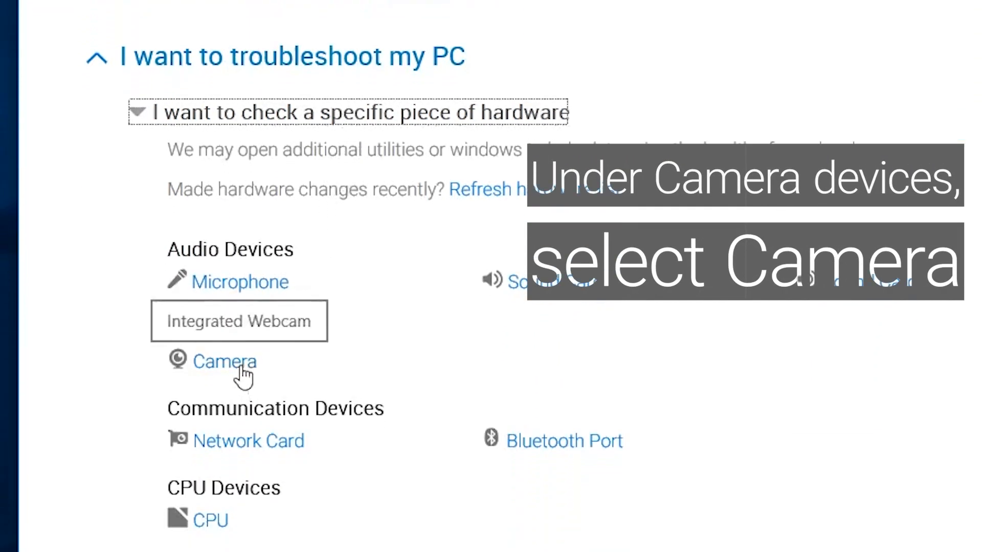
left_click(224, 362)
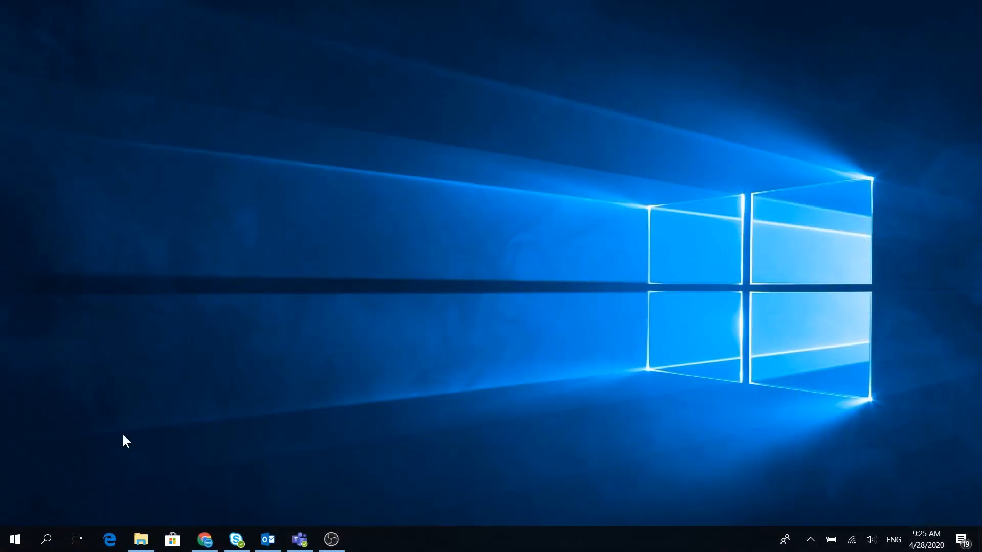
Bring up the Windows Settings home page from the Start menu
left_click(15, 540)
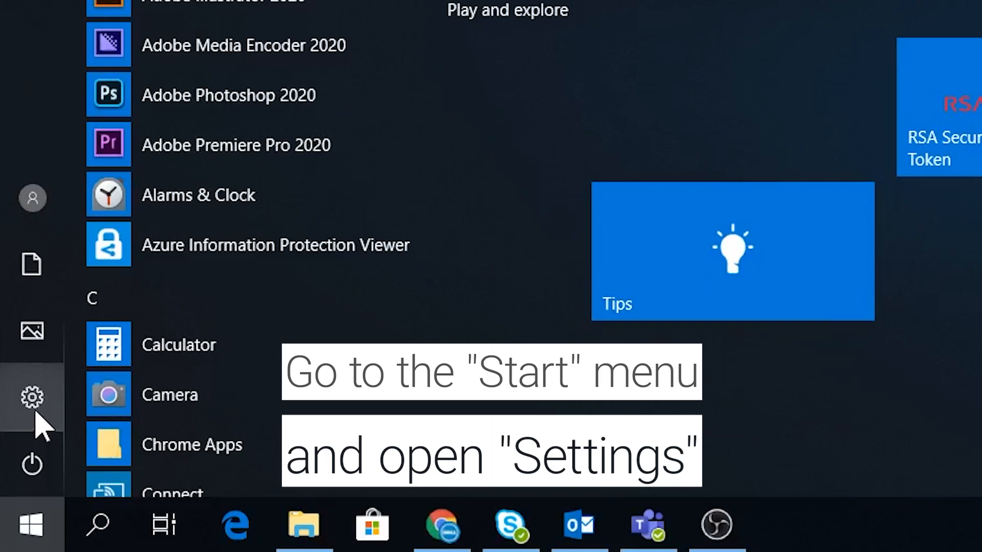
left_click(30, 404)
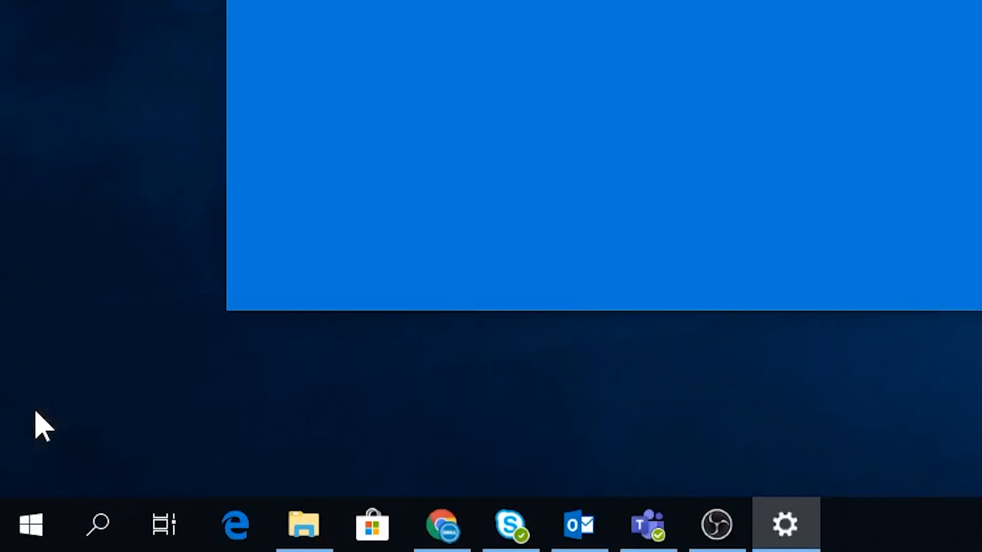
left_click(783, 524)
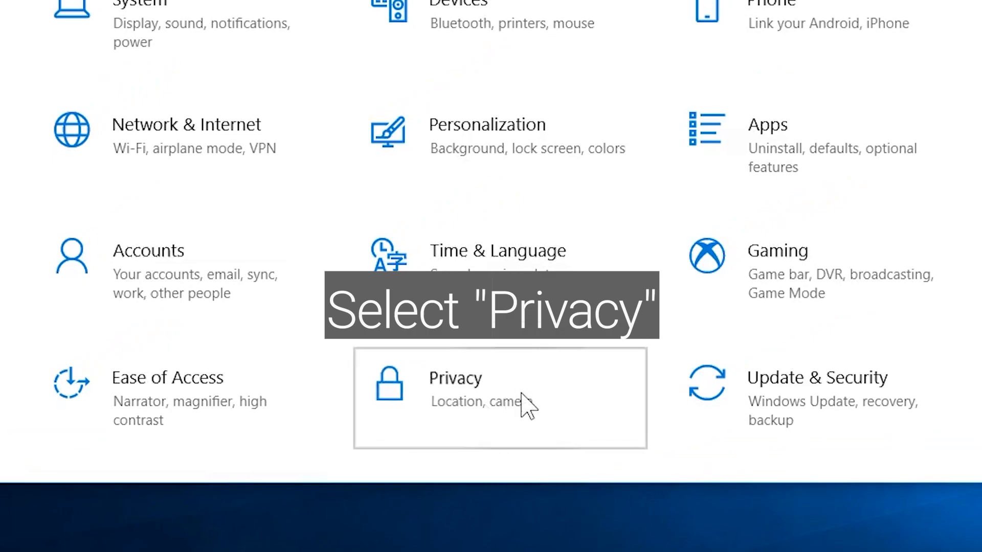
Under Privacy > Camera, turn 'Allow apps to access your camera' On and check the Camera app is listed
left_click(499, 403)
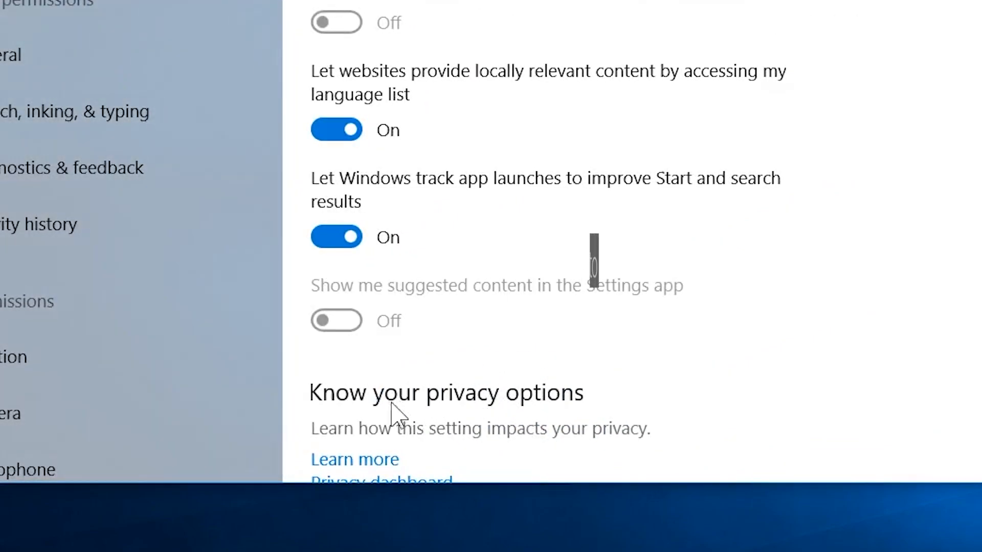
left_click(118, 337)
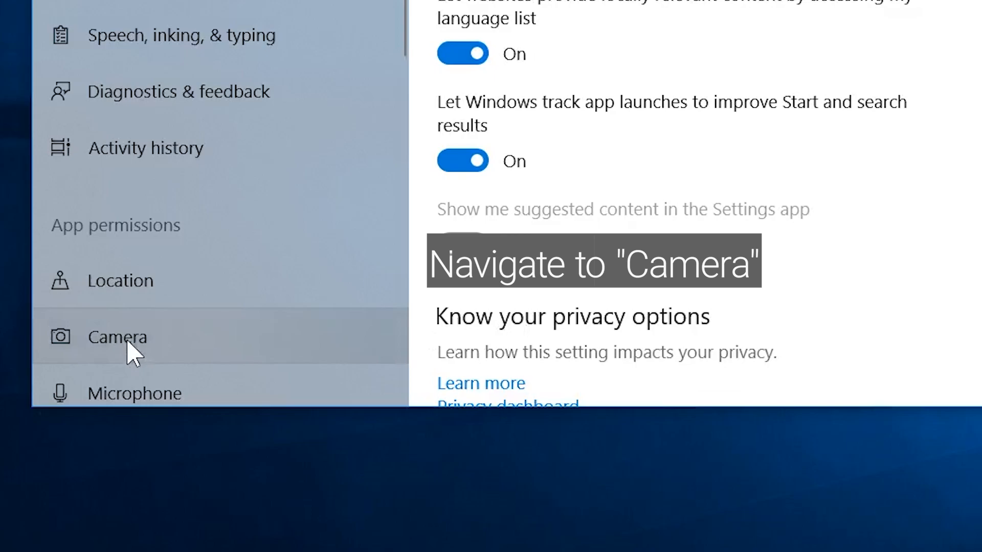
left_click(117, 338)
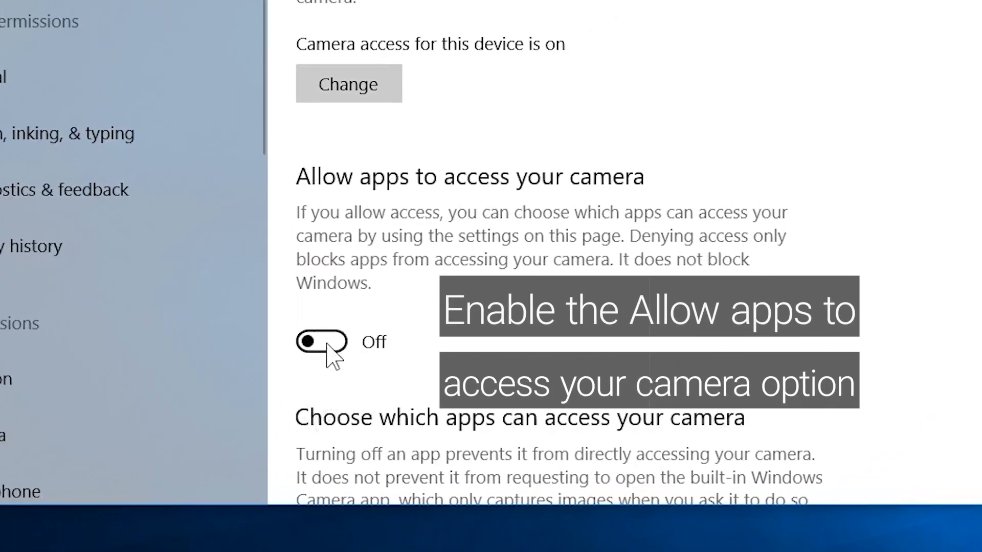
left_click(321, 342)
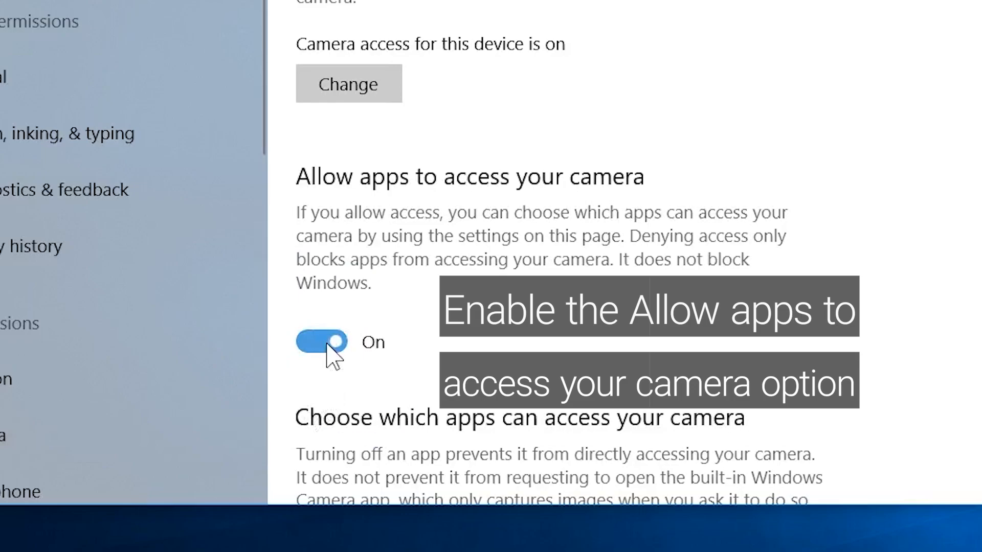
scroll("down", 3)
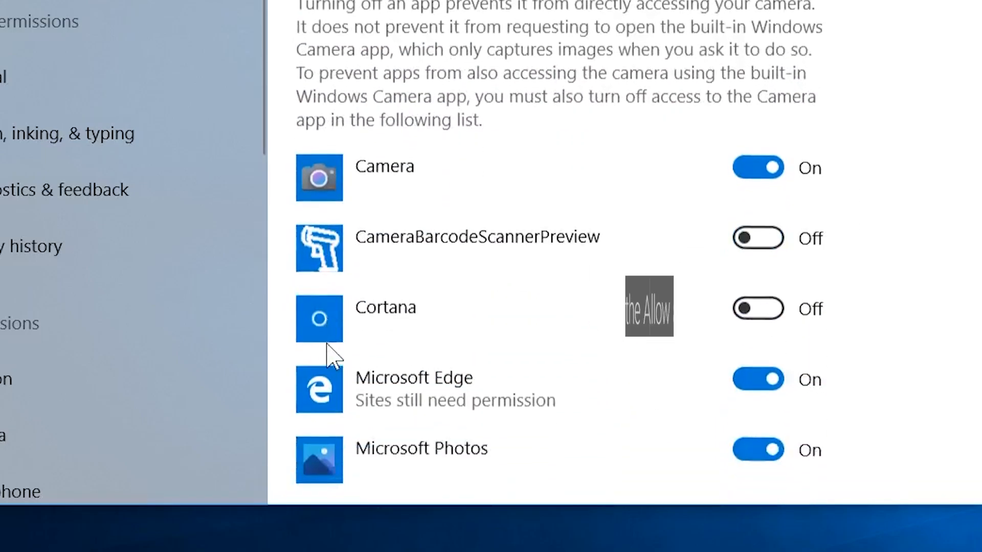
scroll("down", 3)
type("ca")
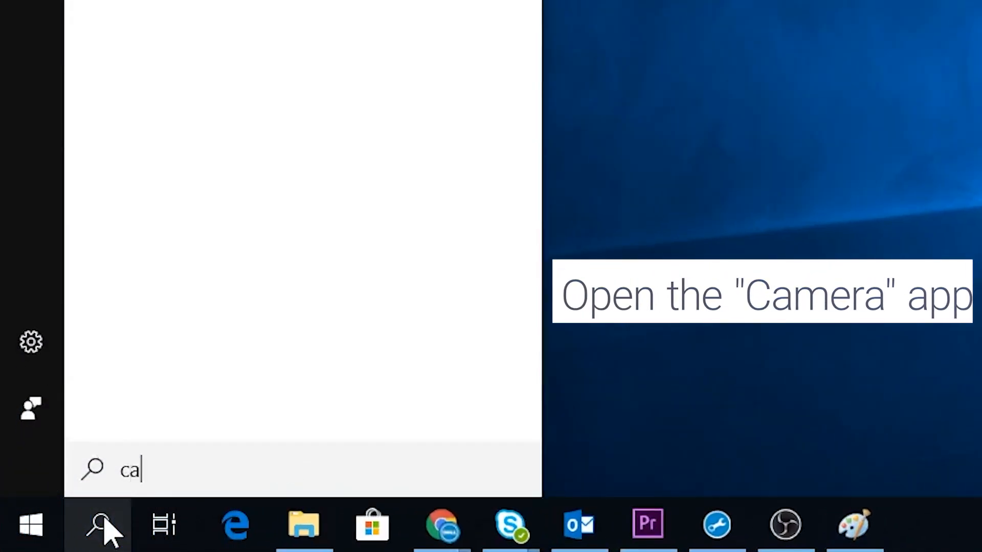
Launch the Camera app from Windows Search, showing the live webcam image
type("mera")
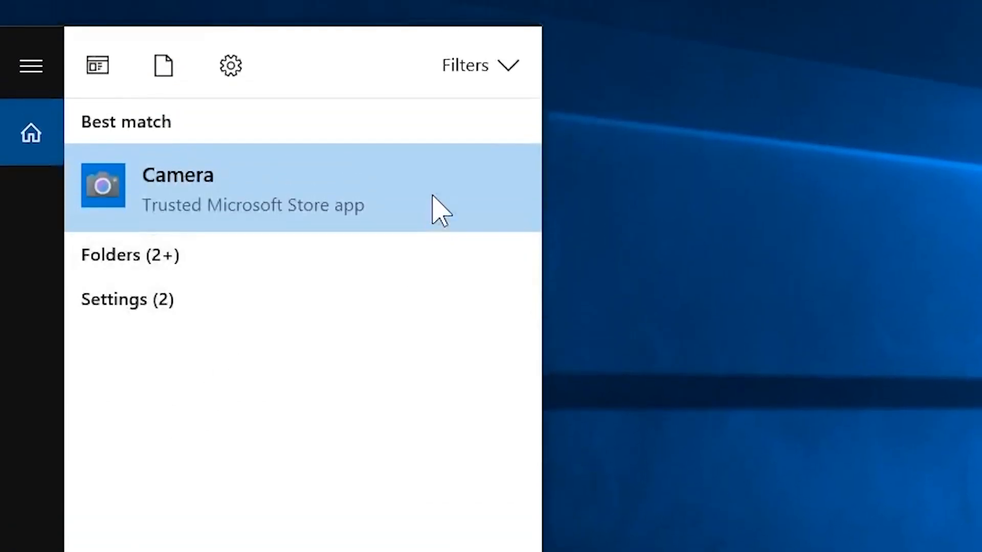
left_click(178, 175)
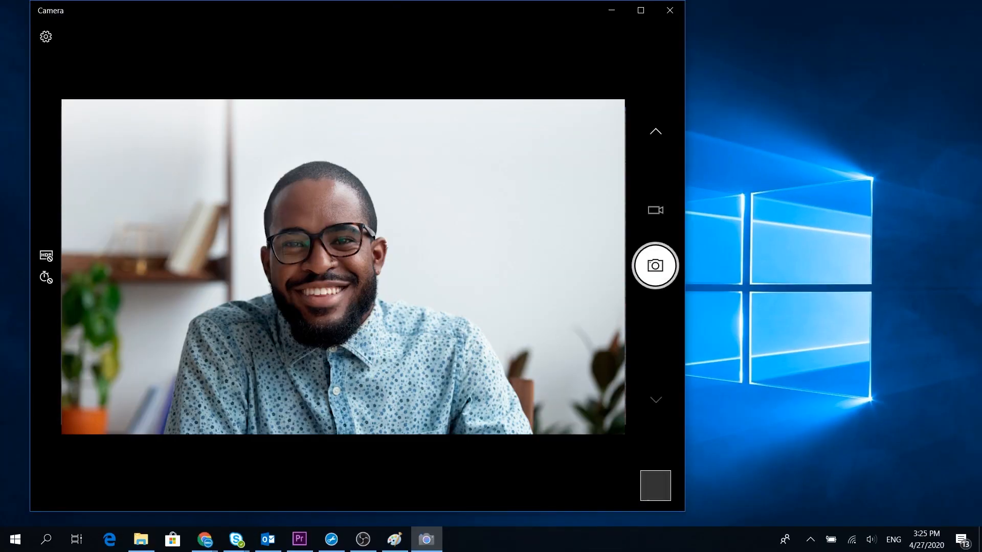
mouse_move(655, 266)
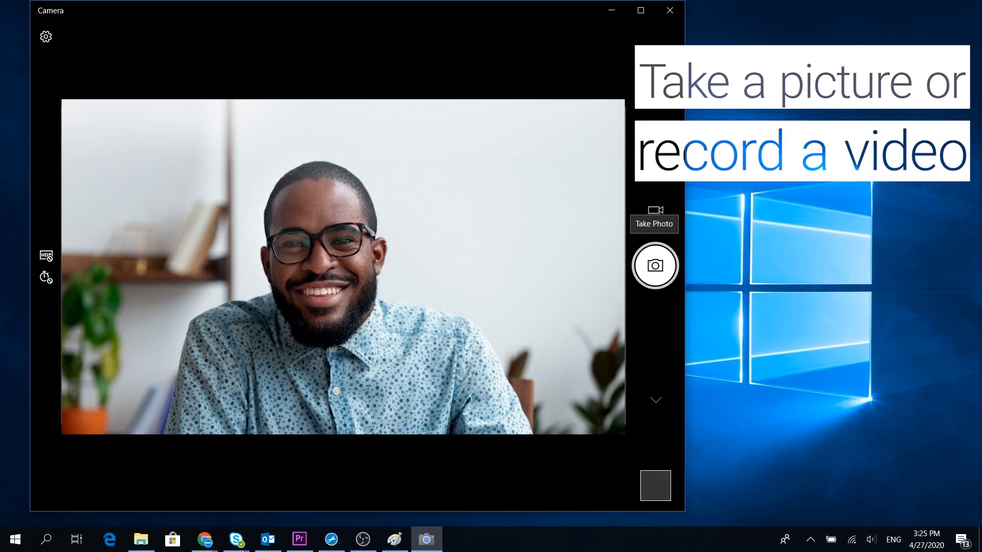
Snap a photo with the webcam and close the Camera app
left_click(654, 266)
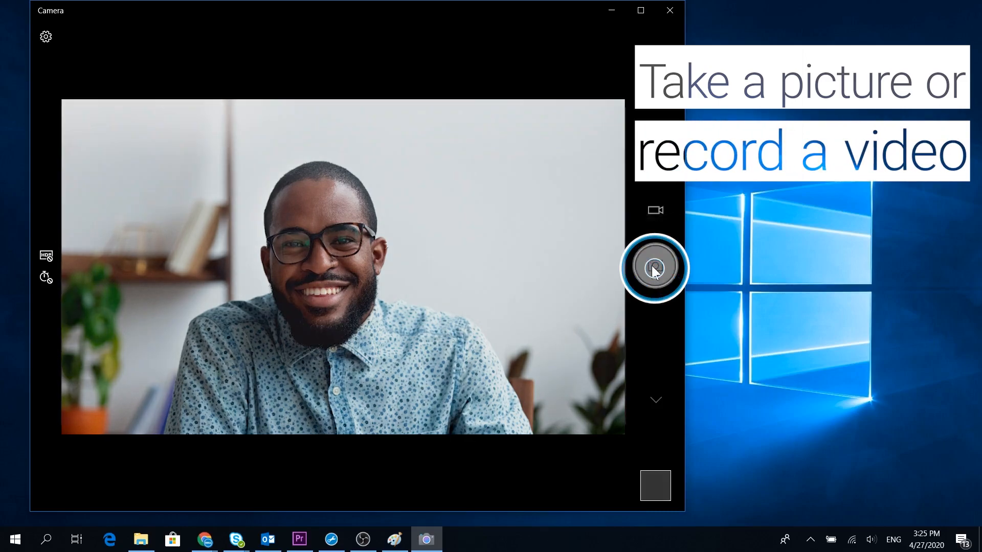
left_click(655, 267)
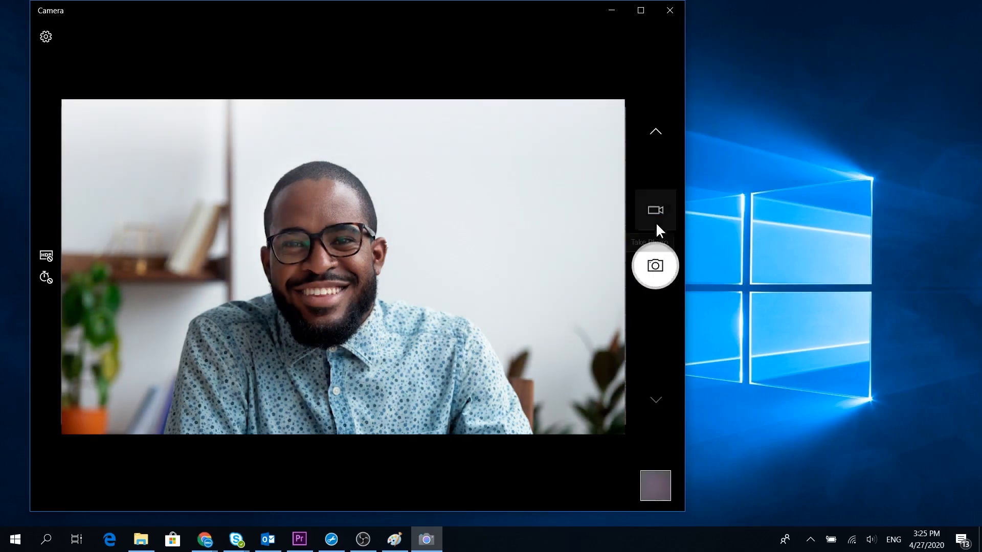
left_click(668, 10)
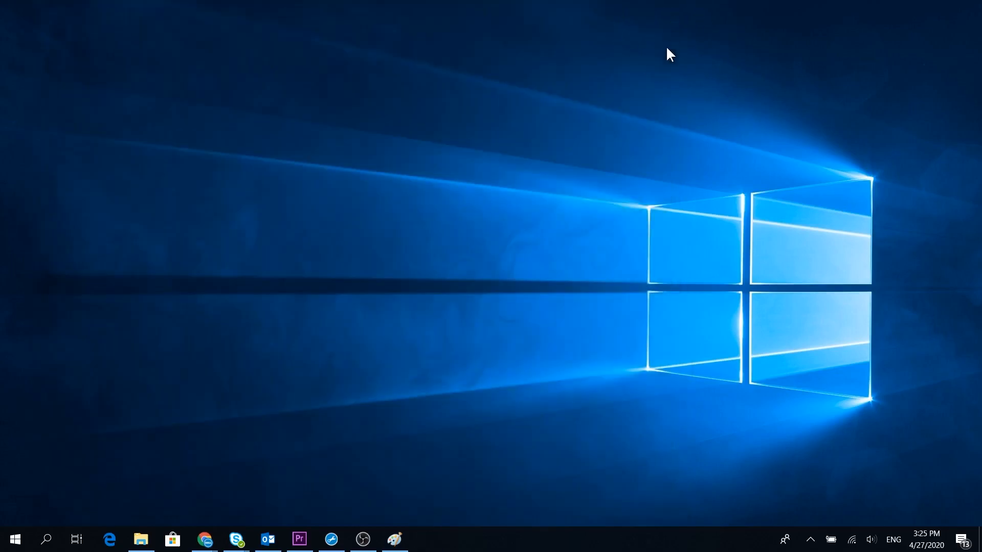